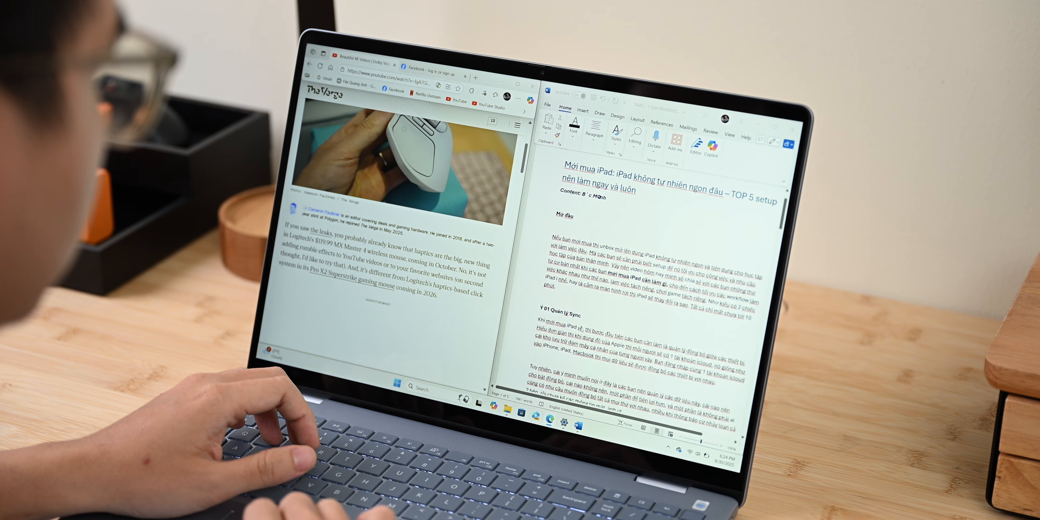
scroll("down", 3)
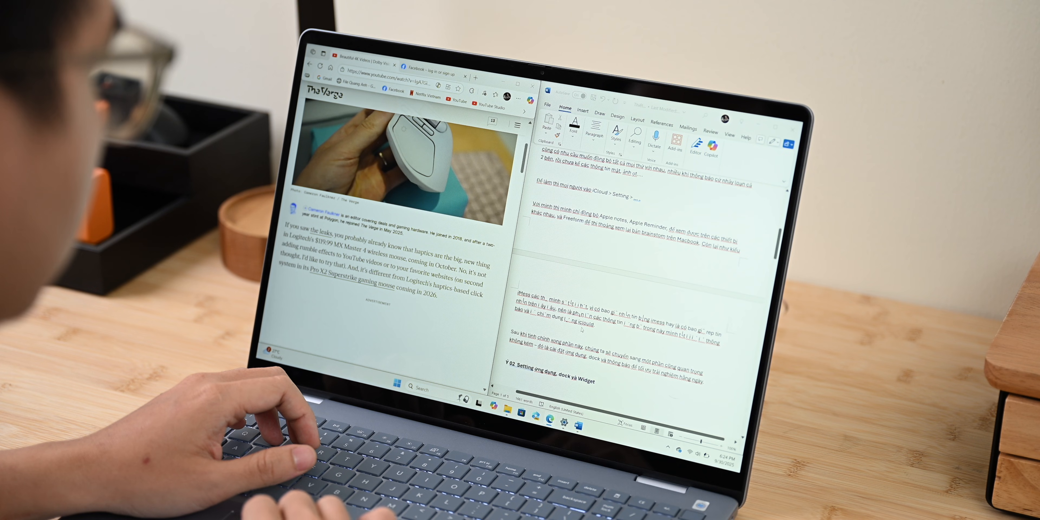
scroll("down", 3)
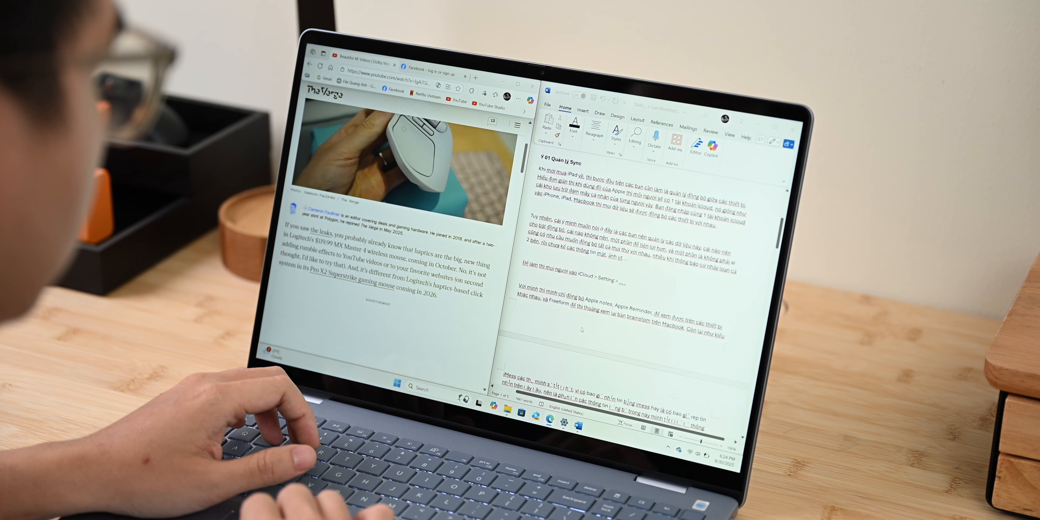
scroll("down", 3)
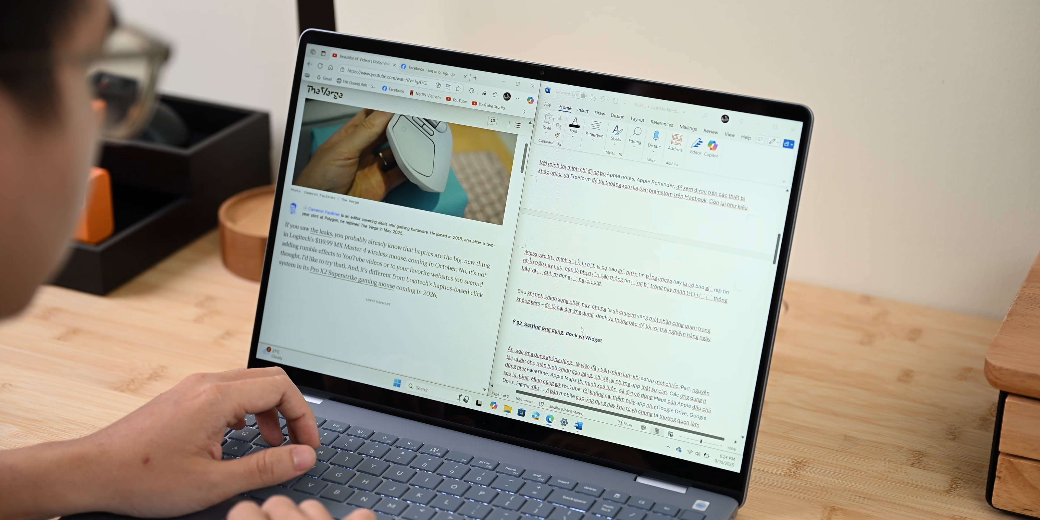